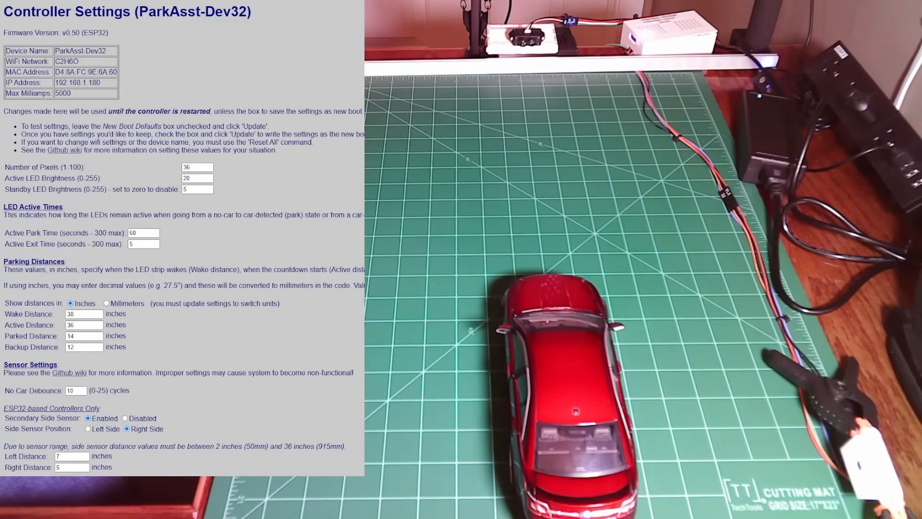
Scroll to Sensor Settings: right-side secondary sensor enabled, 7 and 5 inch side distances
{"action": "scroll", "scroll_direction": "down", "scroll_amount": 3}
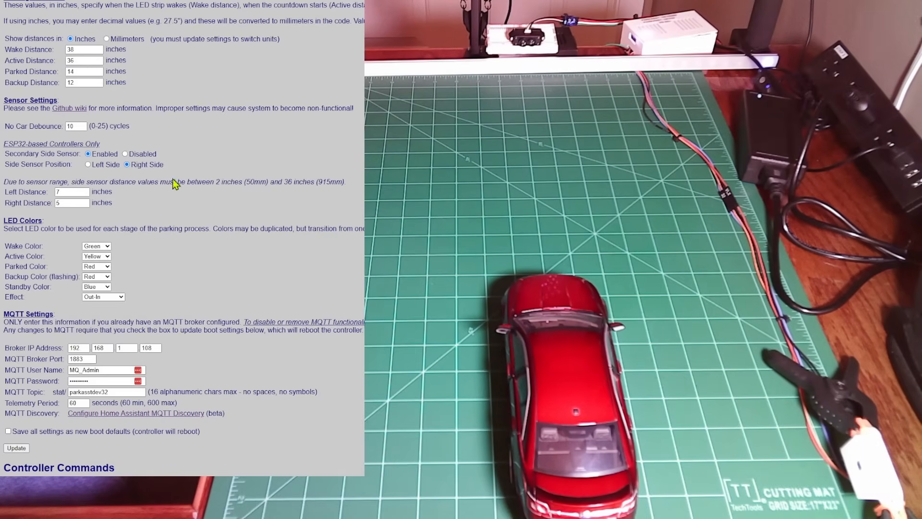
{"action": "mouse_move", "coordinate": [23, 155]}
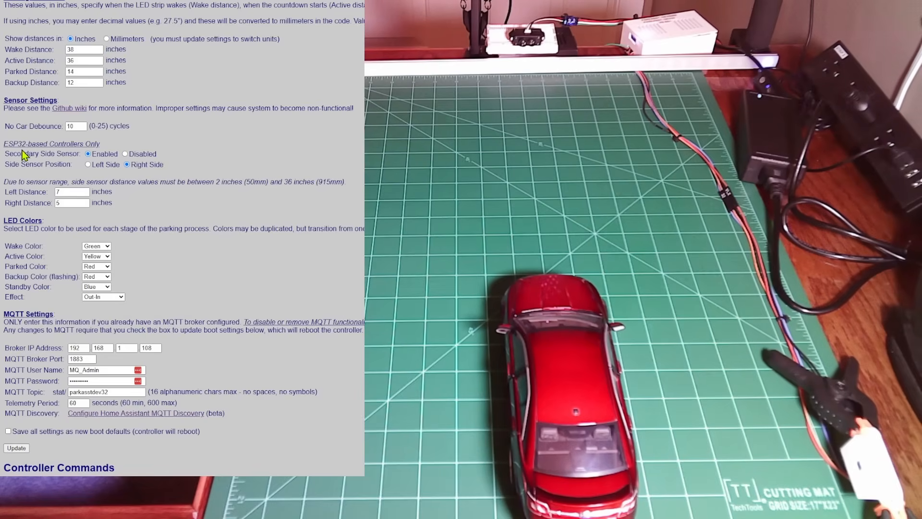
{"action": "mouse_move", "coordinate": [76, 155]}
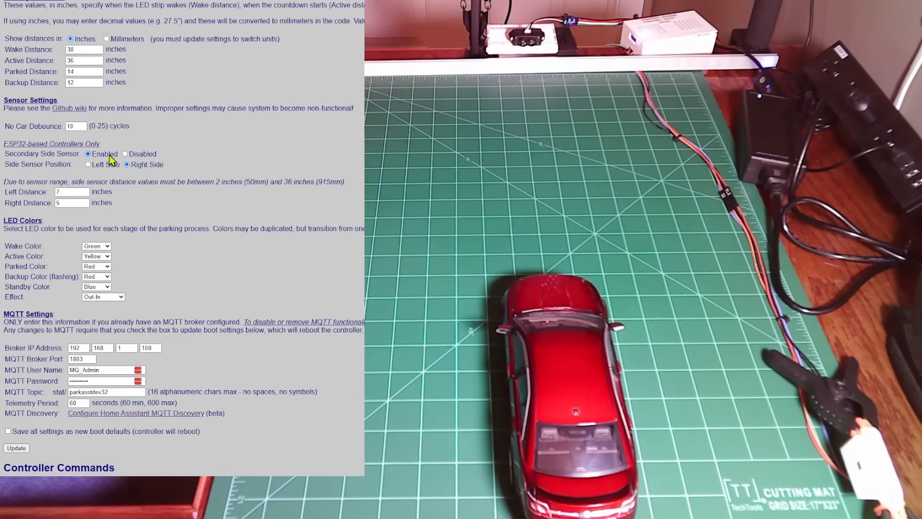
{"action": "mouse_move", "coordinate": [116, 181]}
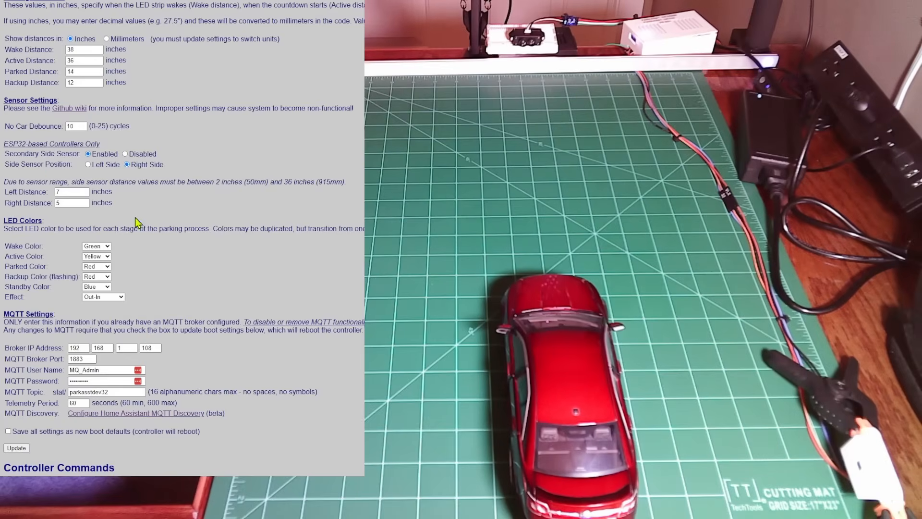
{"action": "mouse_move", "coordinate": [59, 219]}
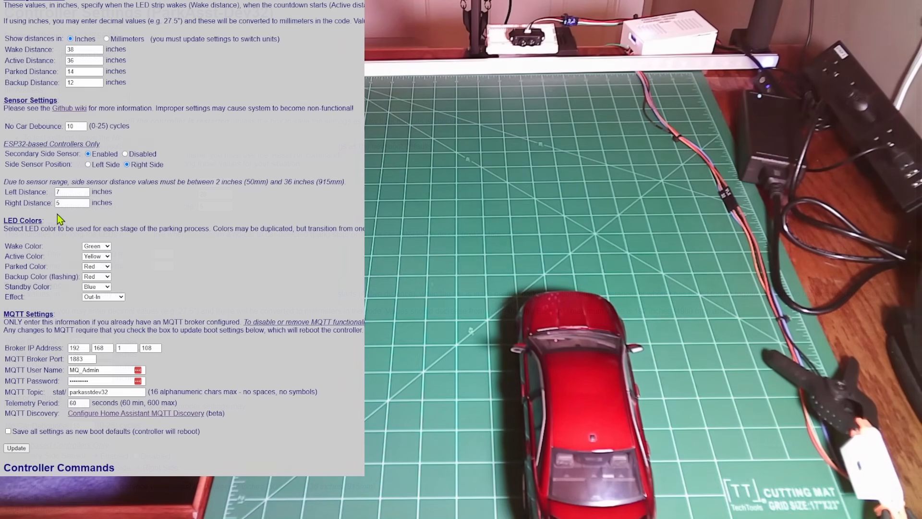
Scroll past LED Colors and MQTT Settings to the firmware update area showing v0.50 (ESP32)
{"action": "scroll", "scroll_direction": "up", "scroll_amount": 3}
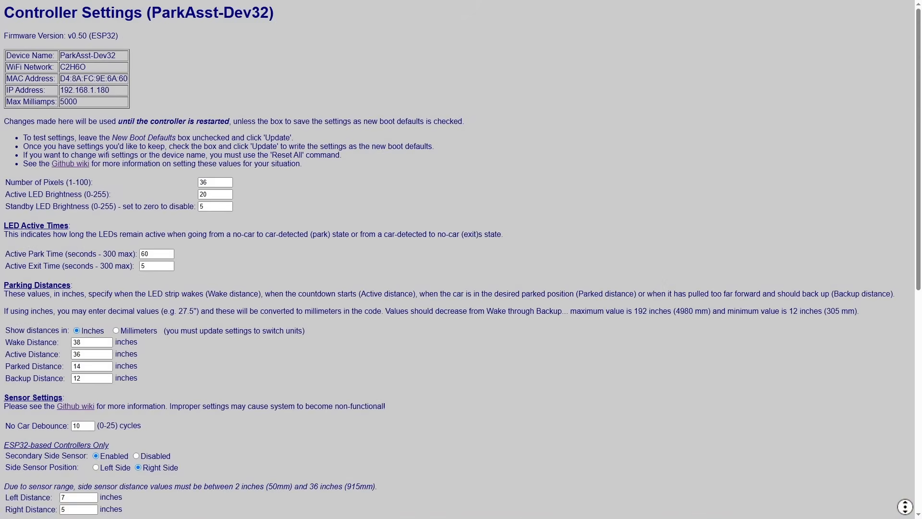
{"action": "scroll", "scroll_direction": "down", "scroll_amount": 3}
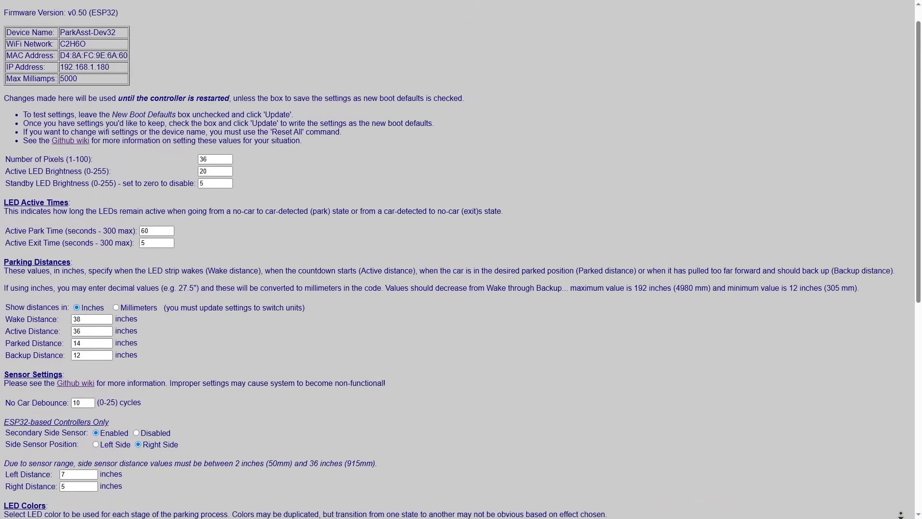
{"action": "scroll", "scroll_direction": "down", "scroll_amount": 3}
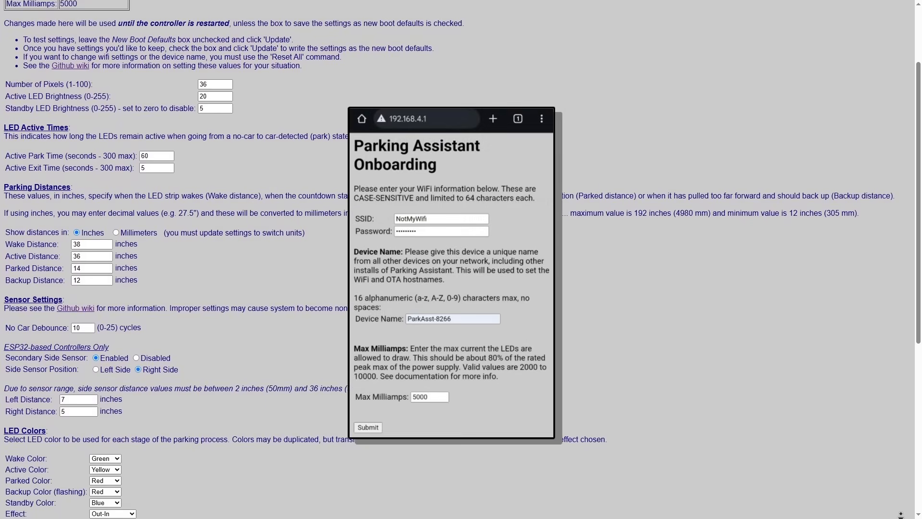
{"action": "scroll", "scroll_direction": "down", "scroll_amount": 3}
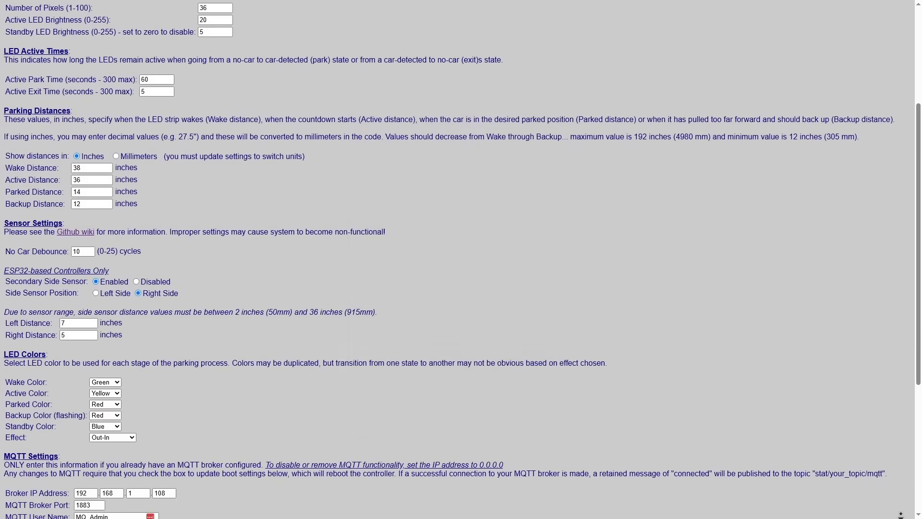
{"action": "scroll", "scroll_direction": "down", "scroll_amount": 3}
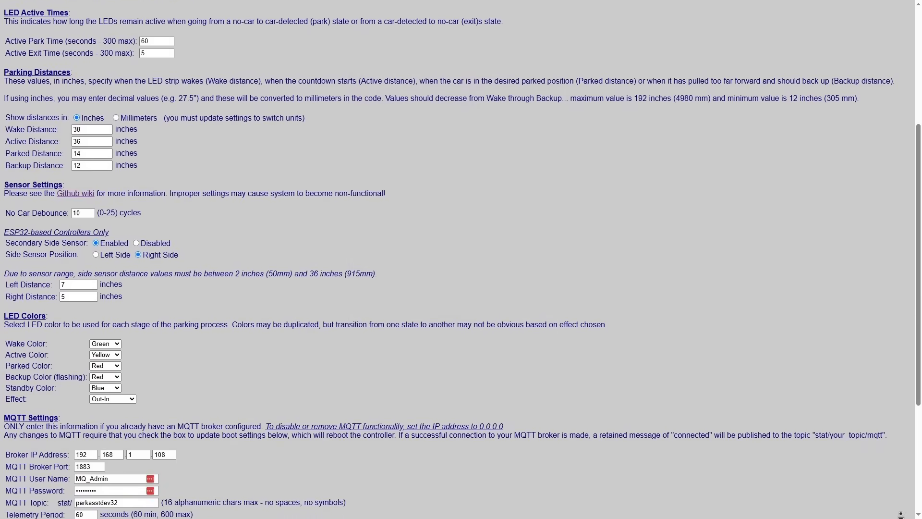
{"action": "scroll", "scroll_direction": "down", "scroll_amount": 3}
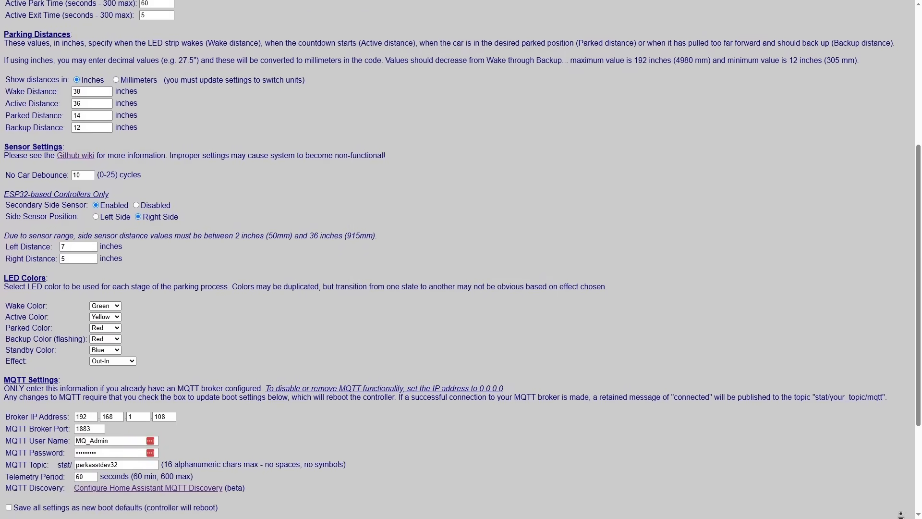
{"action": "scroll", "scroll_direction": "down", "scroll_amount": 3}
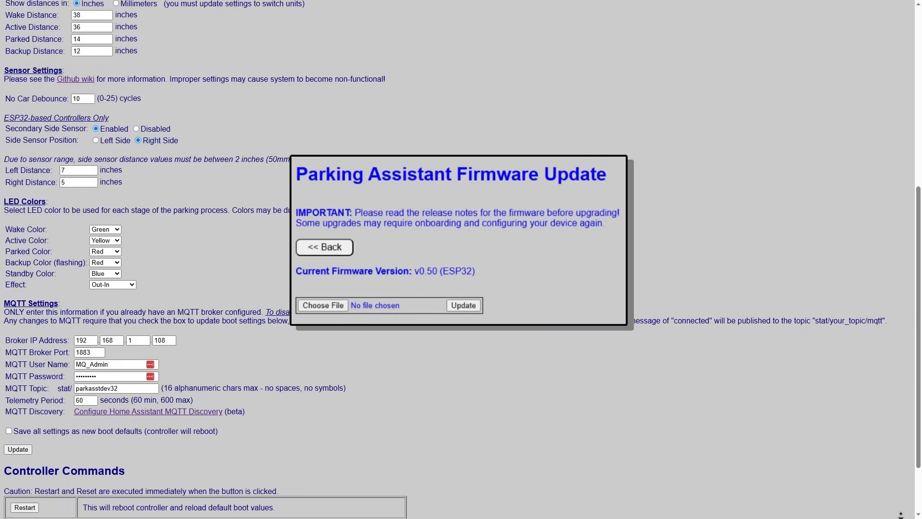
{"action": "scroll", "scroll_direction": "down", "scroll_amount": 3}
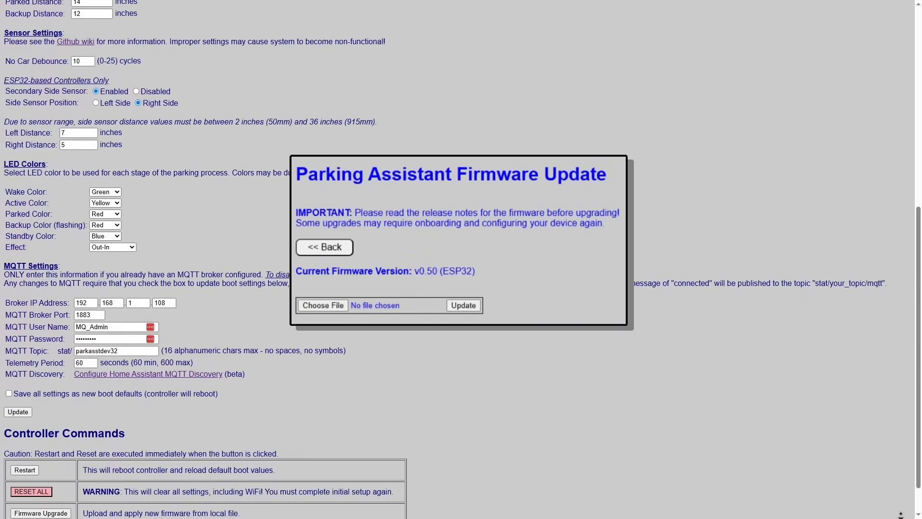
{"action": "left_click", "coordinate": [324, 246]}
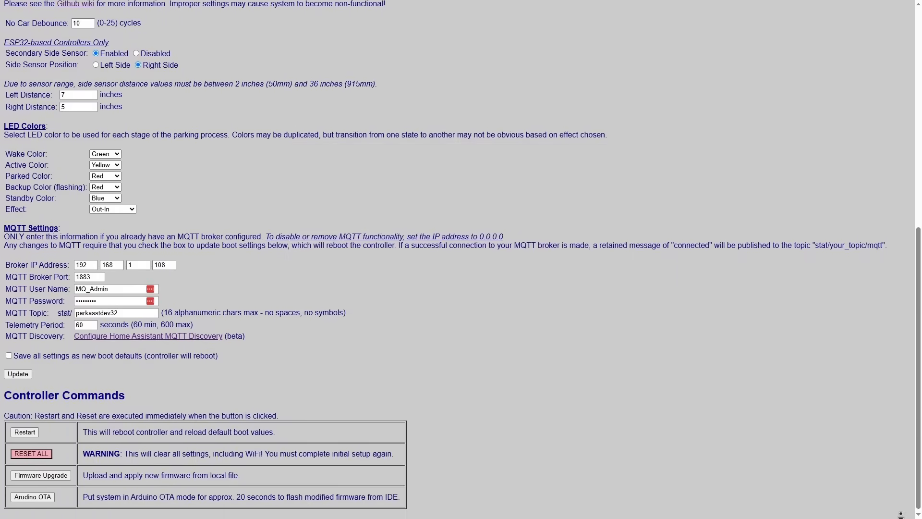
{"action": "scroll", "scroll_direction": "up", "scroll_amount": 3}
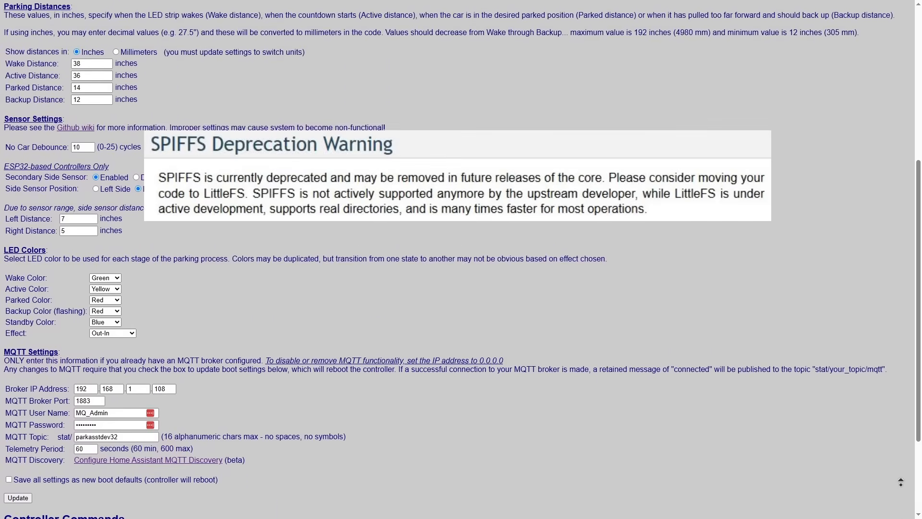
{"action": "scroll", "scroll_direction": "up", "scroll_amount": 3}
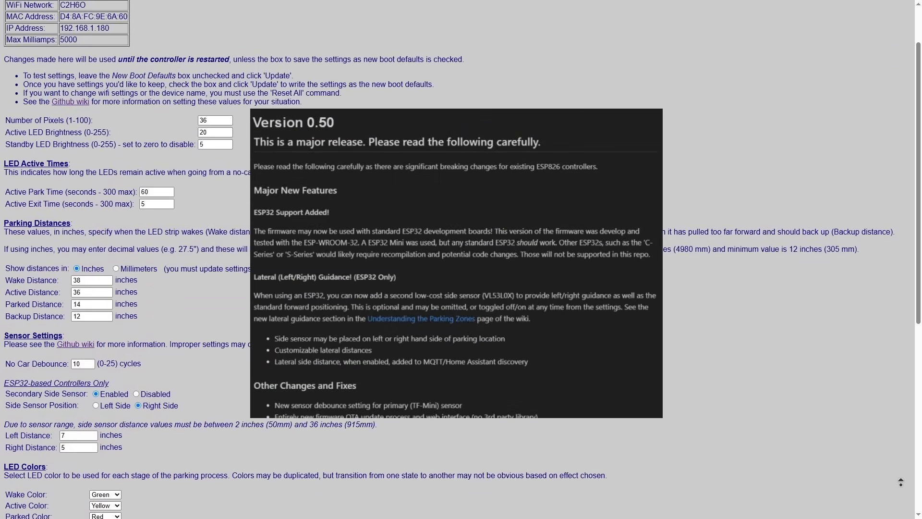
{"action": "scroll", "scroll_direction": "up", "scroll_amount": 3}
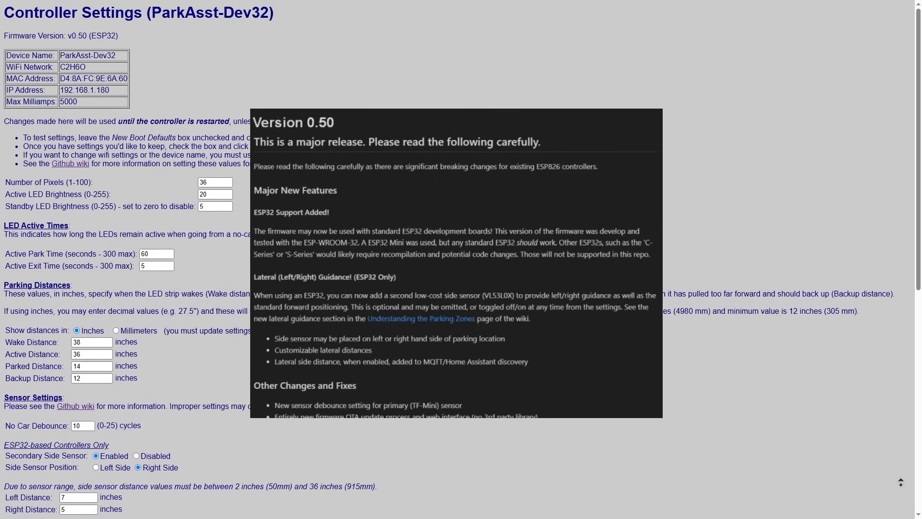